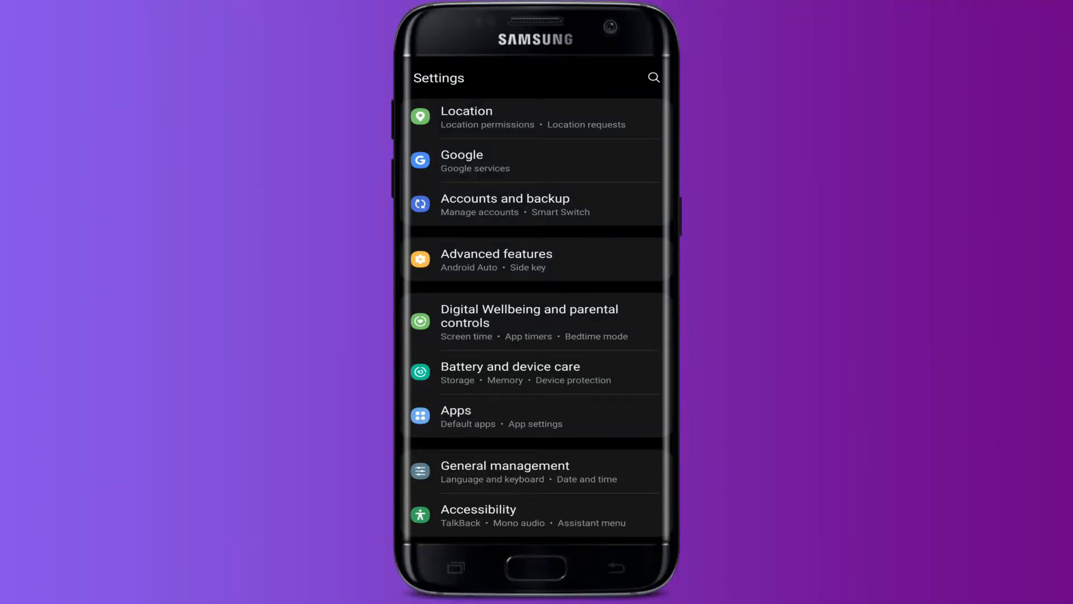
- Scroll the Settings main page down toward the Apps entry
{"action": "scroll", "scroll_direction": "down", "scroll_amount": 3}
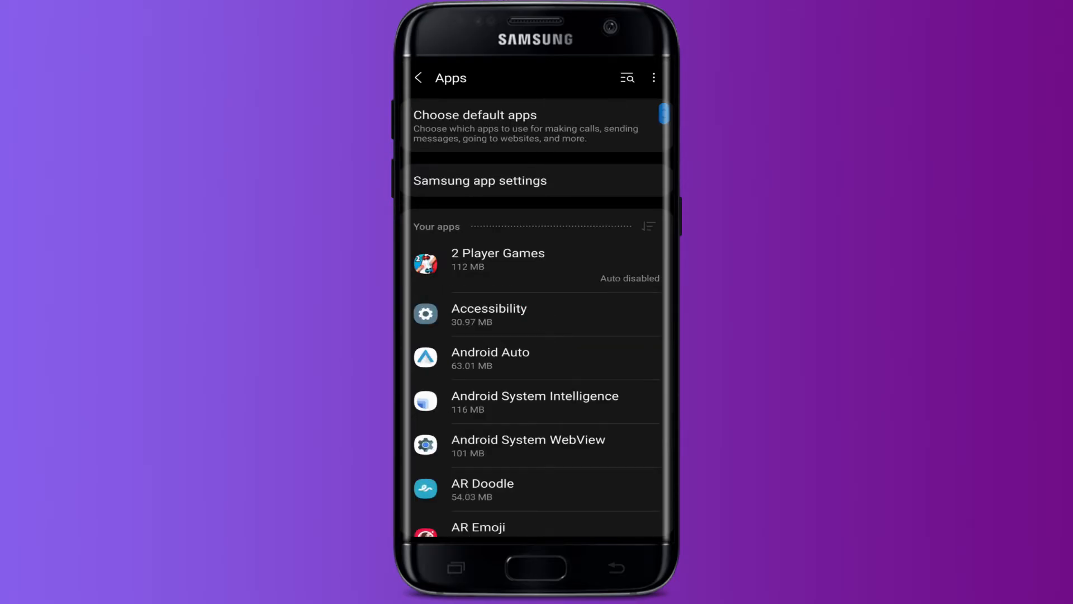
- Find Messenger in the Apps list and go to its App info page
{"action": "scroll", "scroll_direction": "down", "scroll_amount": 3}
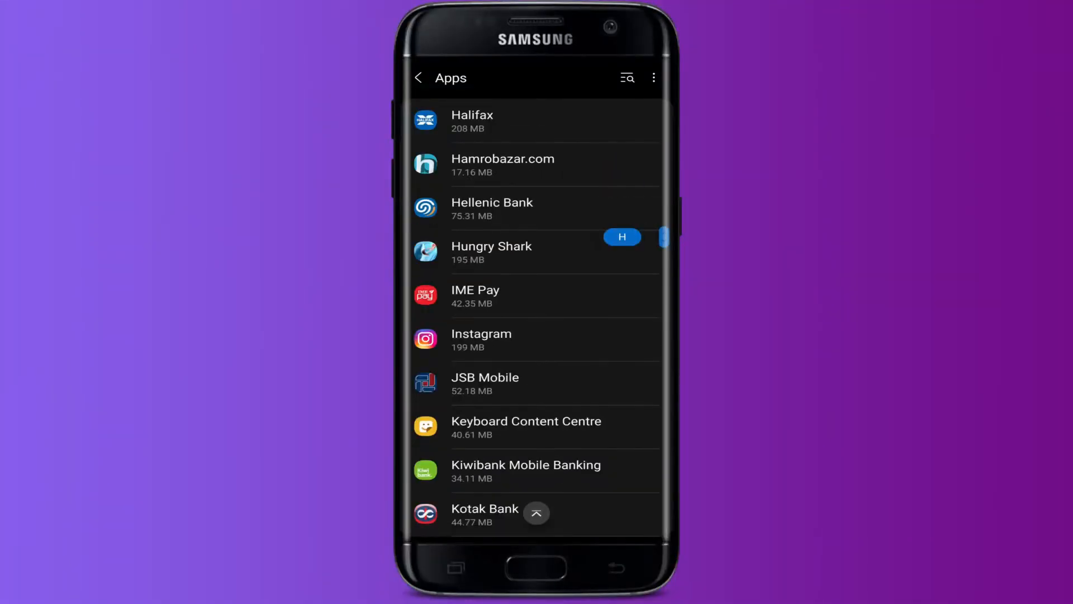
{"action": "scroll", "scroll_direction": "down", "scroll_amount": 3}
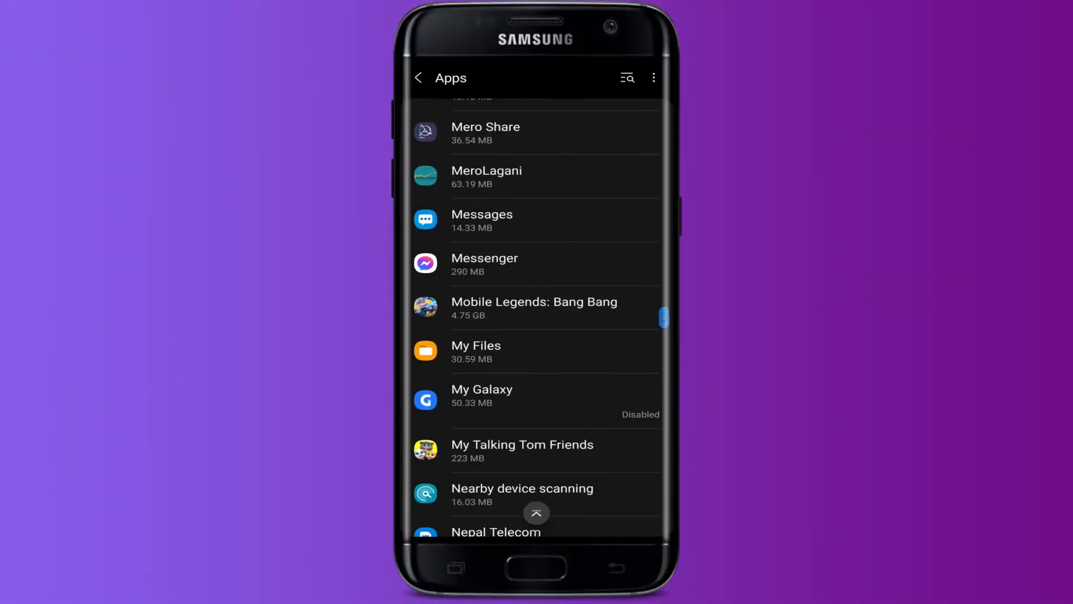
{"action": "left_click", "coordinate": [484, 264]}
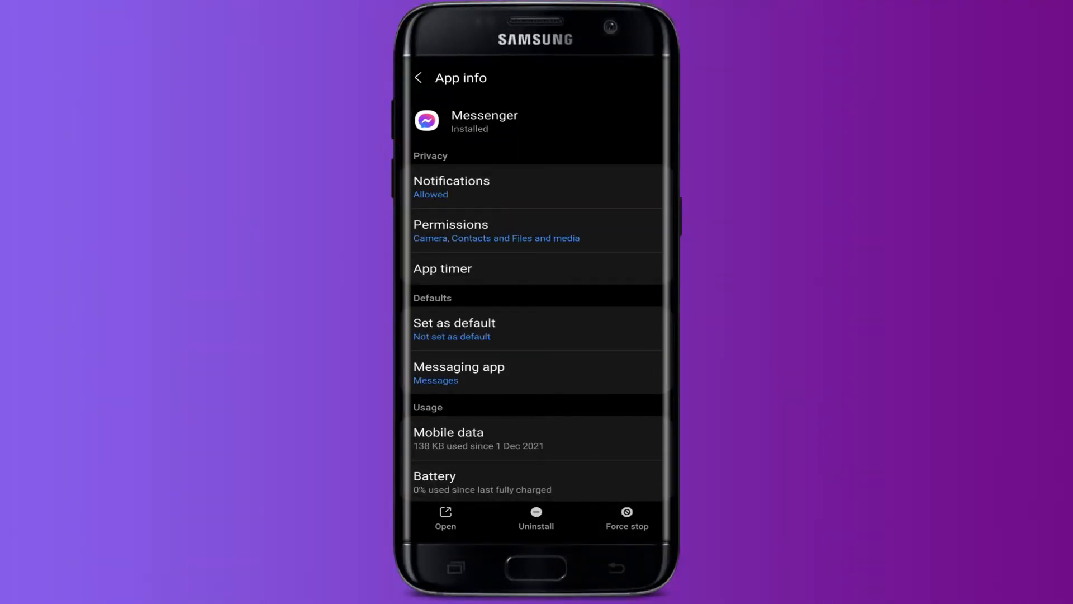
- View Messenger's permissions and locate Microphone under Not allowed
{"action": "left_click", "coordinate": [450, 224]}
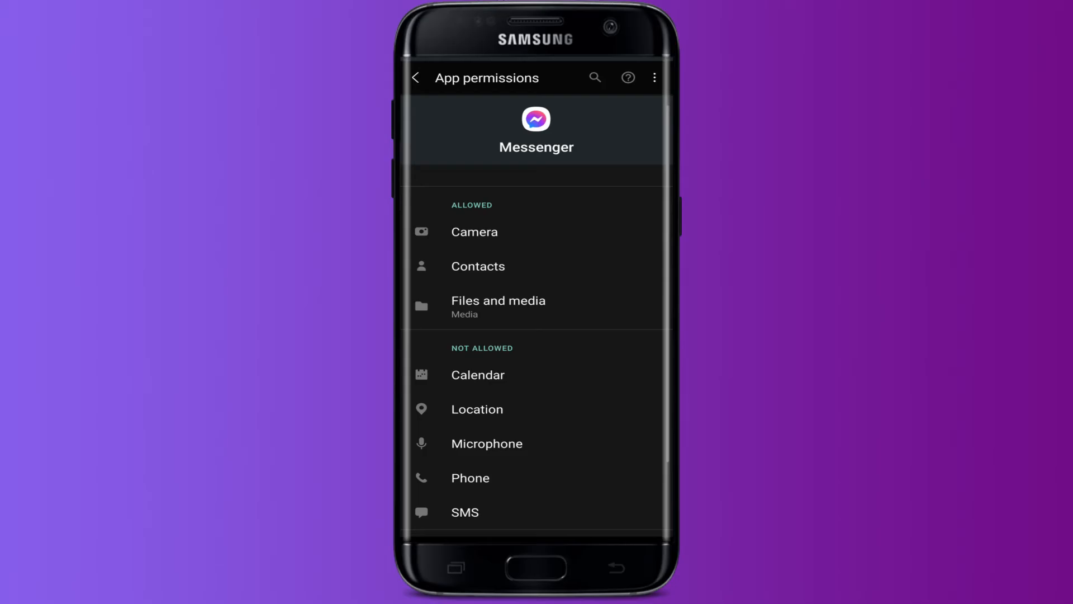
{"action": "scroll", "scroll_direction": "down", "scroll_amount": 3}
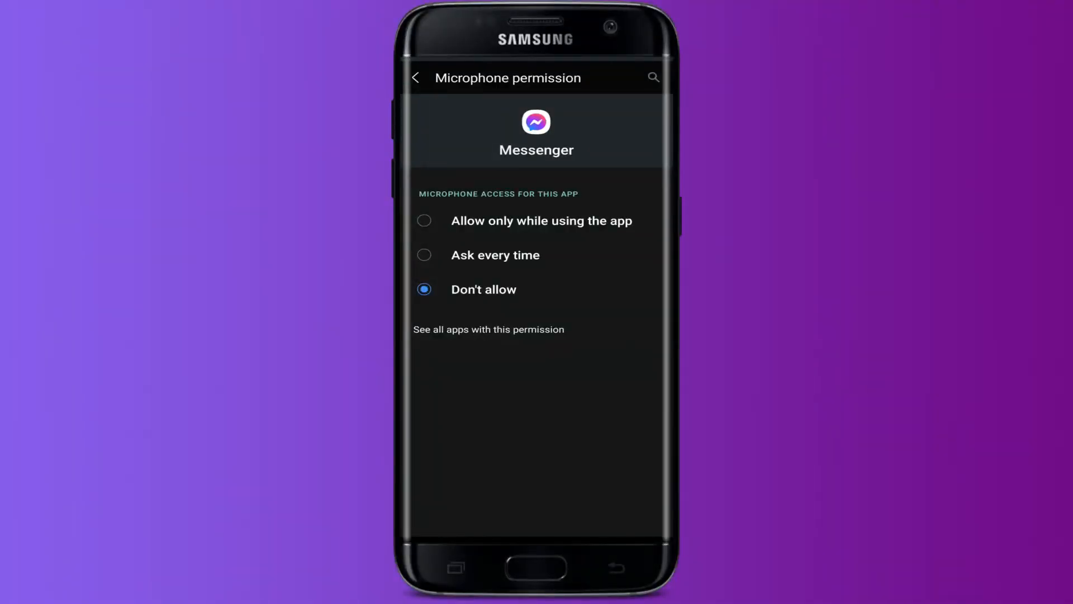
- Set Messenger's microphone access to 'Allow only while using the app'
{"action": "left_click", "coordinate": [425, 220]}
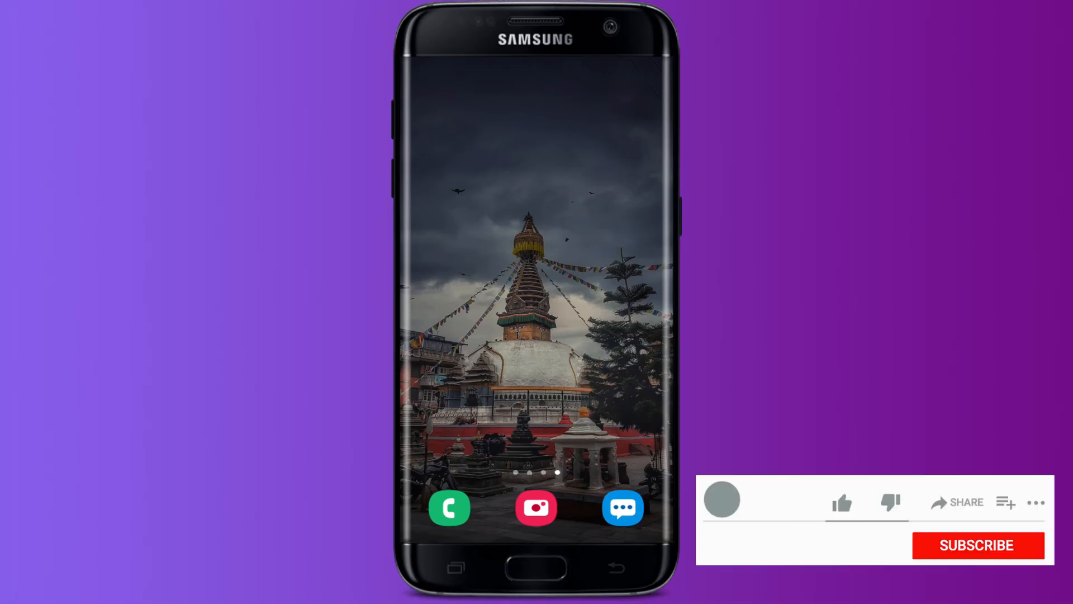
{"action": "left_click", "coordinate": [841, 503]}
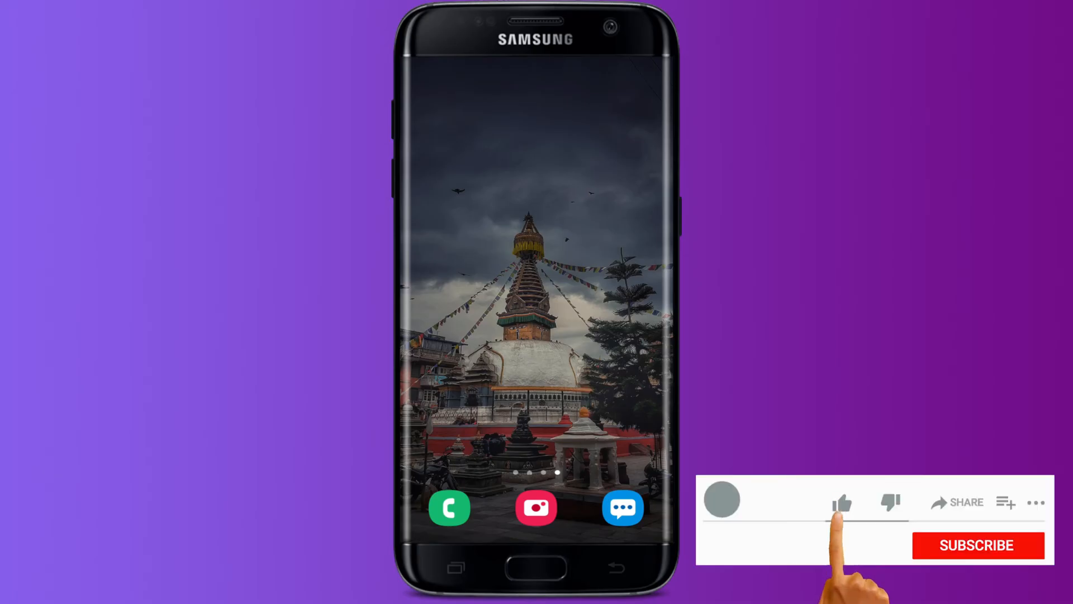
{"action": "left_click", "coordinate": [843, 503]}
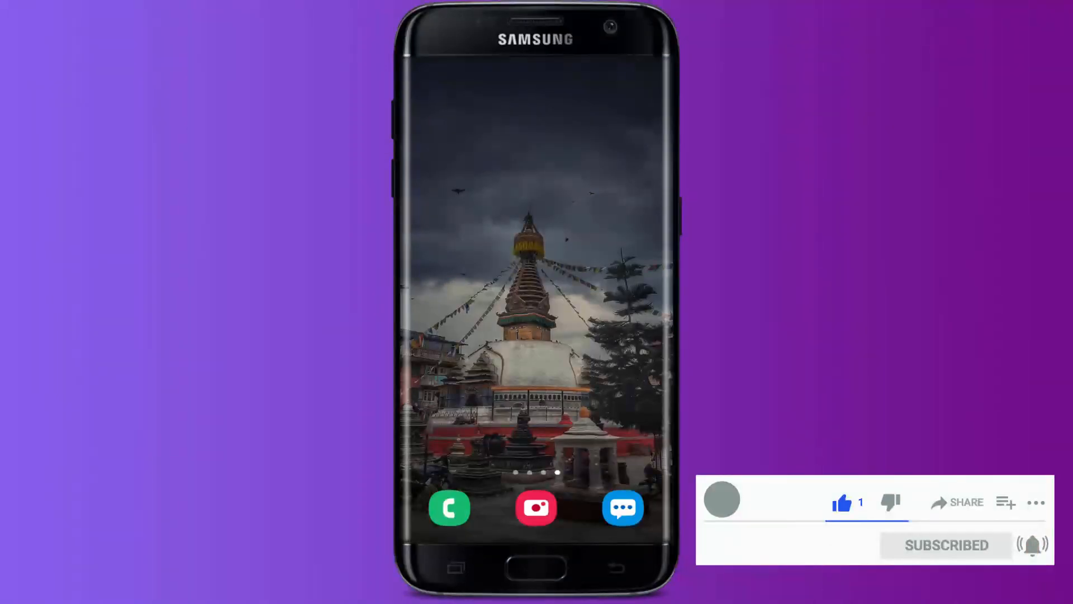